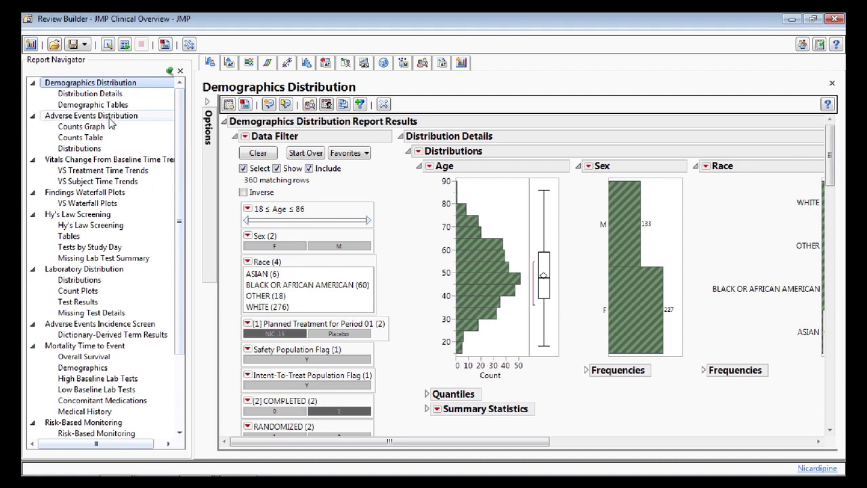
Show the Adverse Events Distribution counts graph by race from the Report Navigator
click(91, 115)
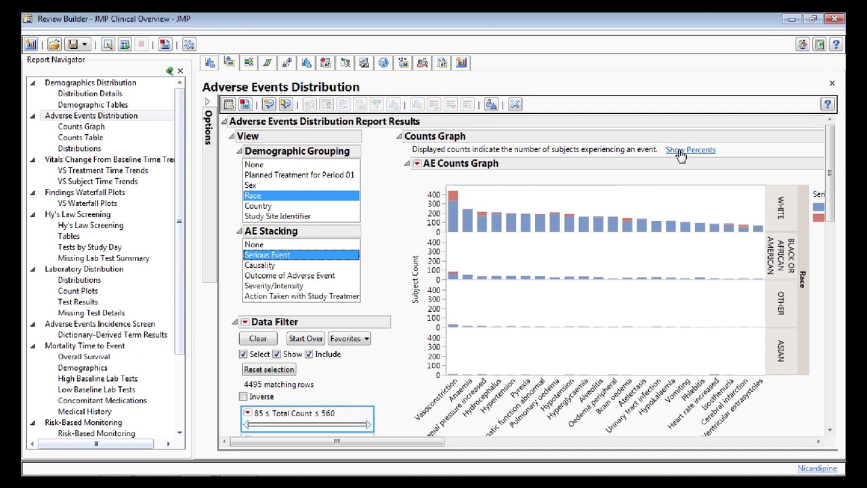
Show AE counts as percentages, view the counts table and select the serious-event subjects
click(691, 149)
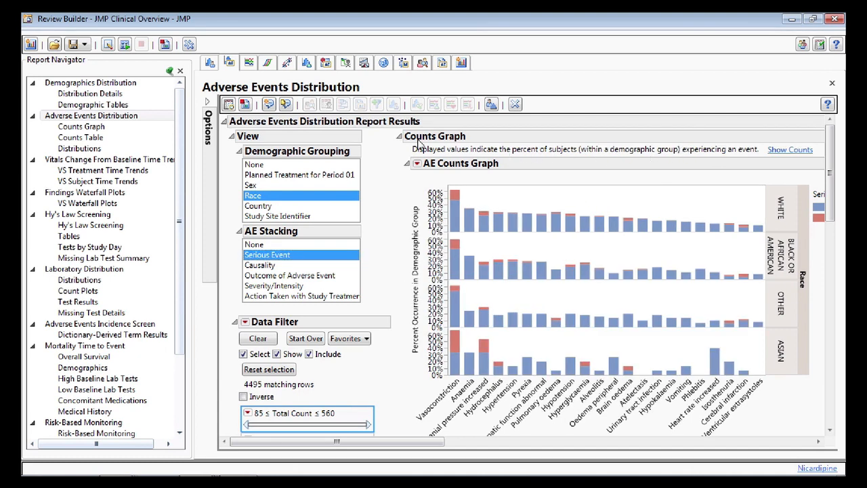
click(400, 135)
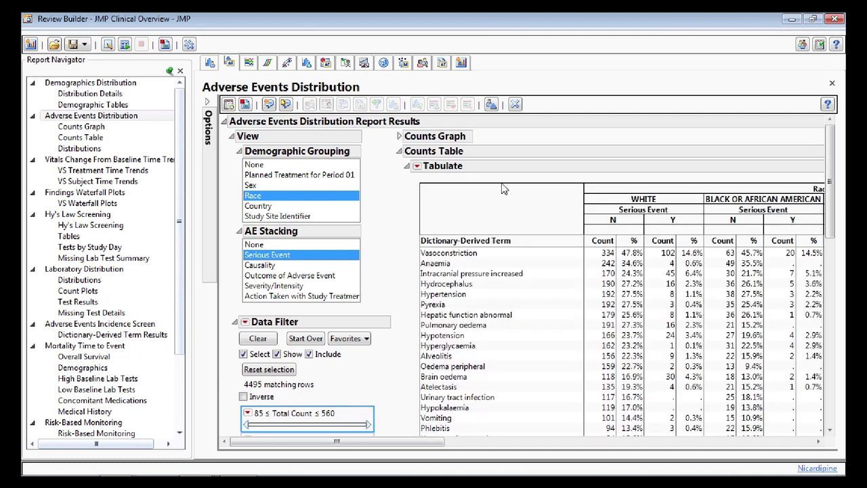
click(784, 254)
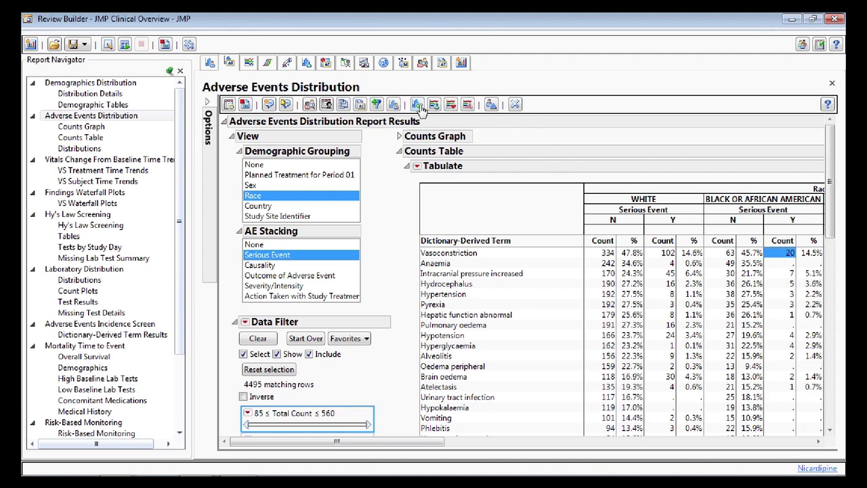
Profile the selected subjects and read subject 51002's AE narrative in WordPad
click(418, 103)
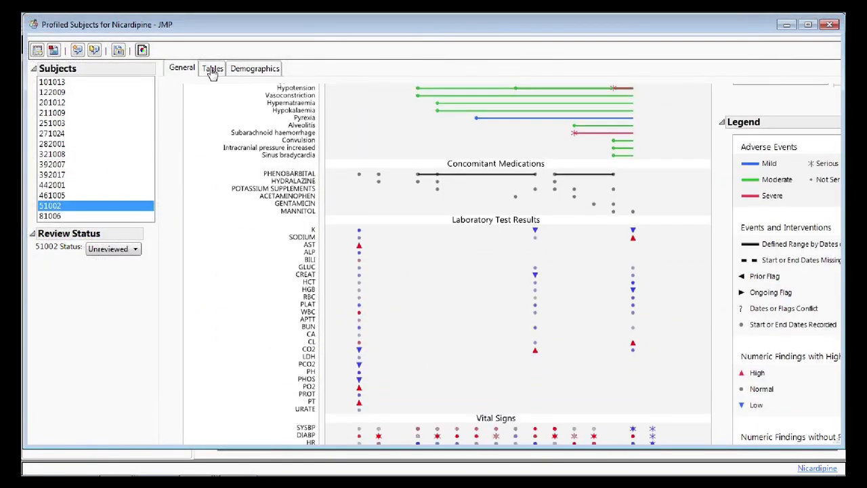
click(212, 67)
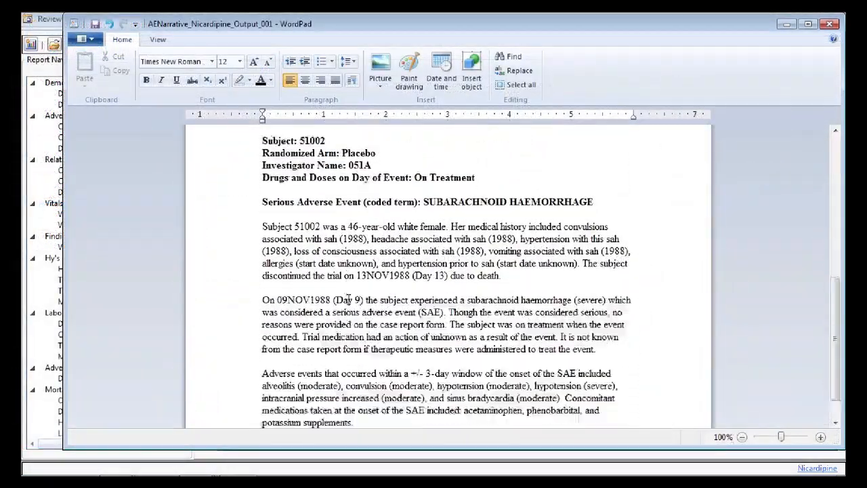
scroll(down, 3)
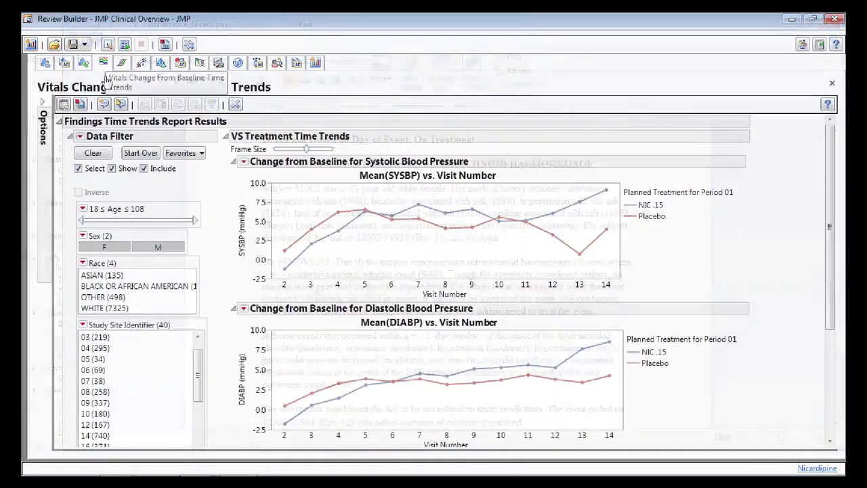
Show the Findings Waterfall Plots and raise the Age filter minimum to about 30.7
click(157, 247)
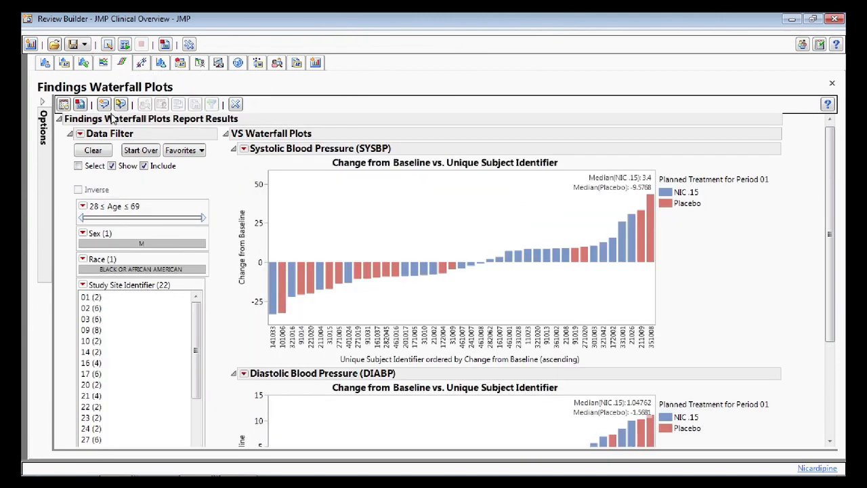
drag(81, 217, 102, 217)
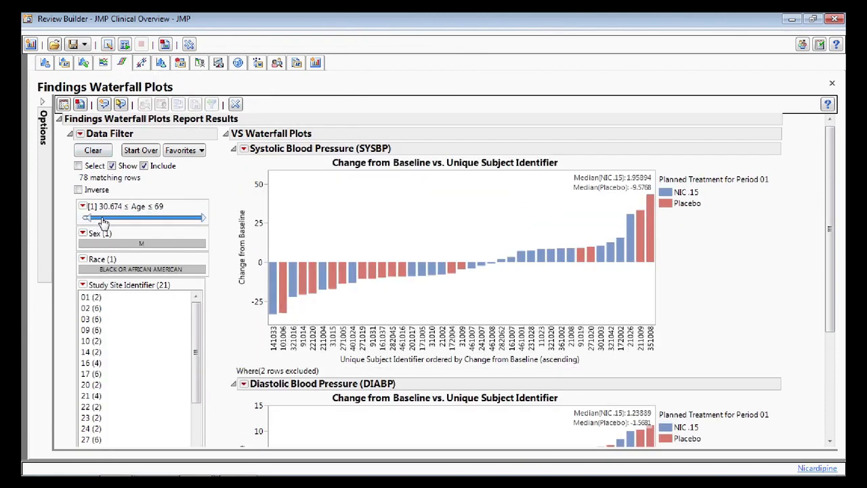
drag(87, 216, 121, 216)
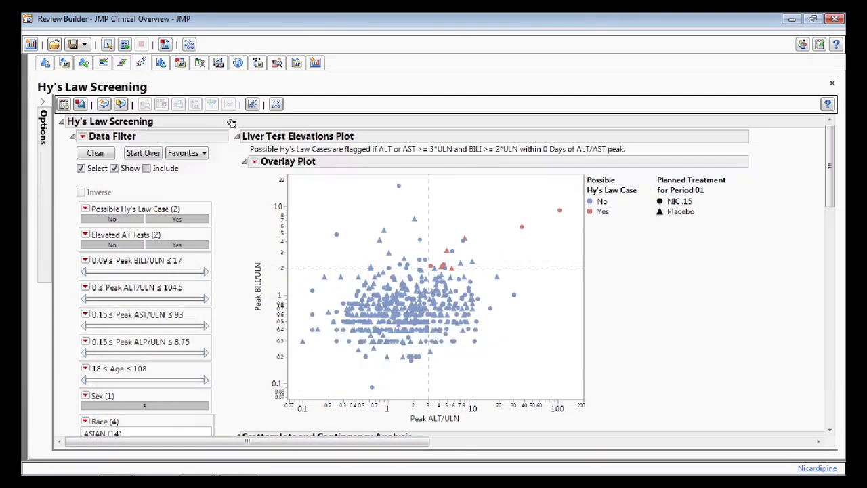
Plot liver test time courses for the two flagged Hy's Law cases, then dismiss them
drag(482, 187, 567, 244)
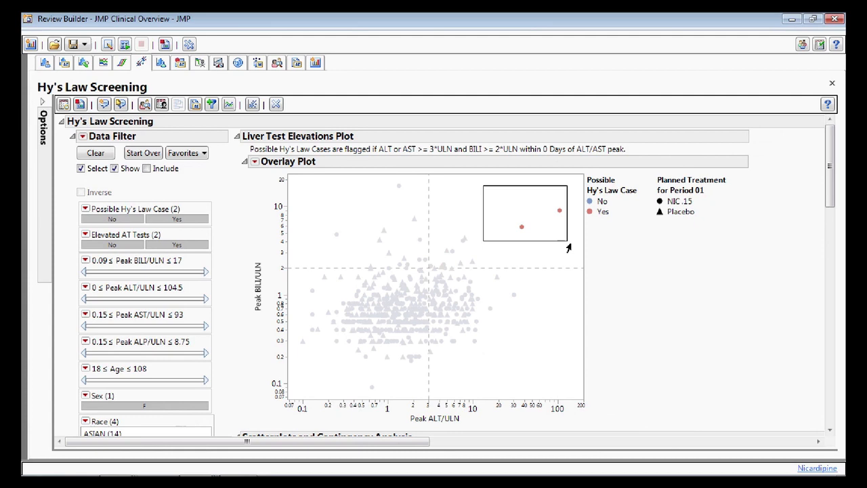
click(229, 103)
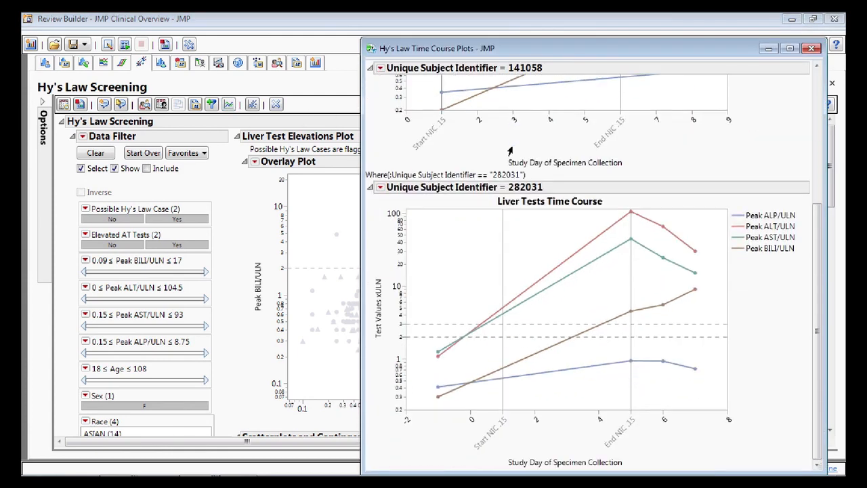
click(813, 49)
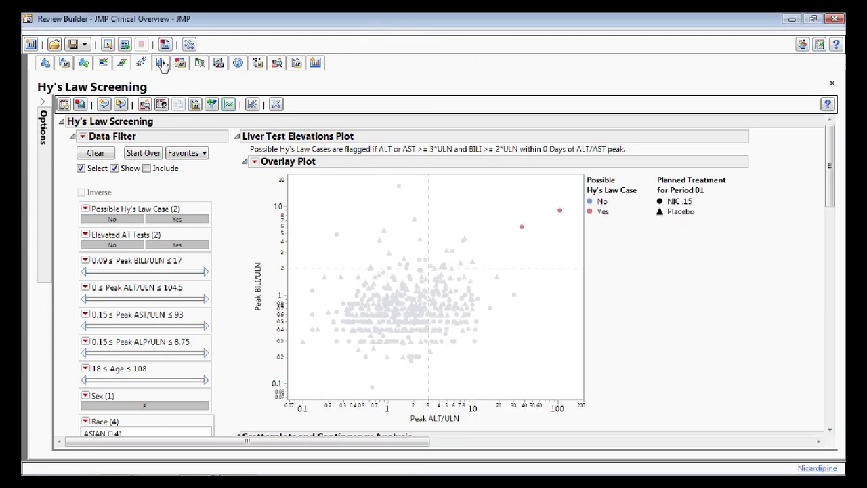
View Laboratory Distribution, then the Adverse Events Incidence Screen bubble plot
click(161, 63)
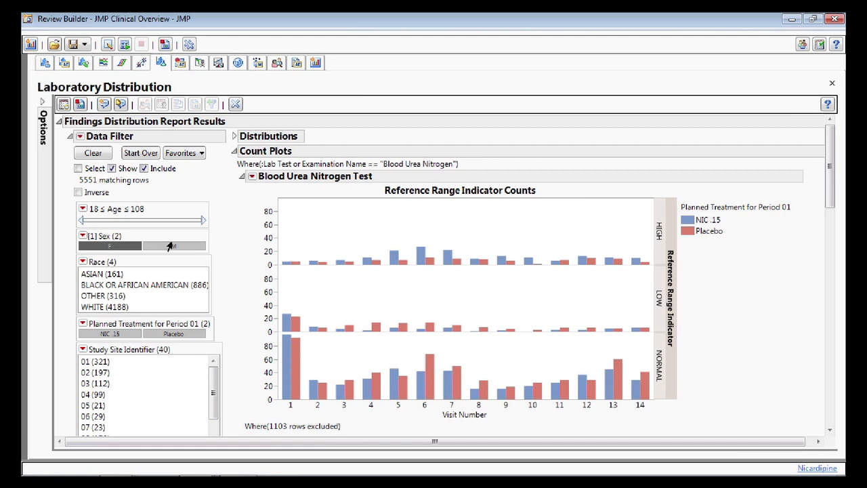
click(144, 285)
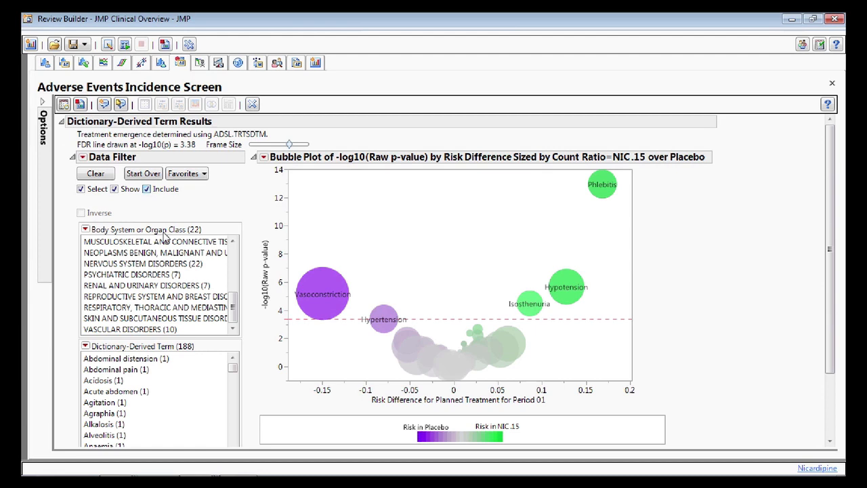
Show relative risk for VASCULAR DISORDERS, then the Mortality Time to Event survival curves
click(130, 329)
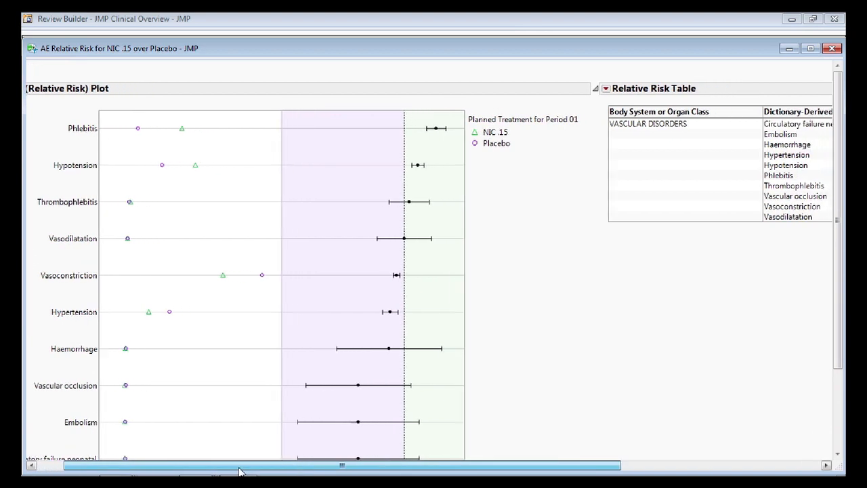
drag(241, 466, 413, 467)
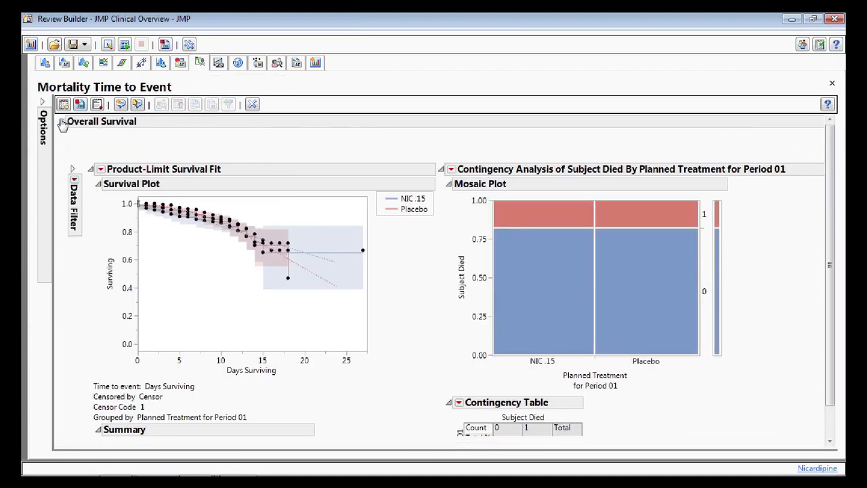
View hazard ratios for Low Baseline Lab Tests, then the Risk-Based Monitoring site map
click(63, 122)
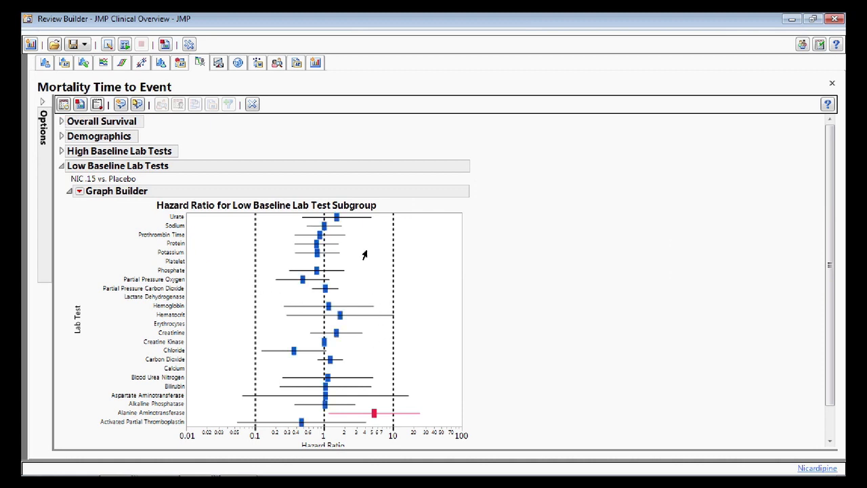
click(219, 63)
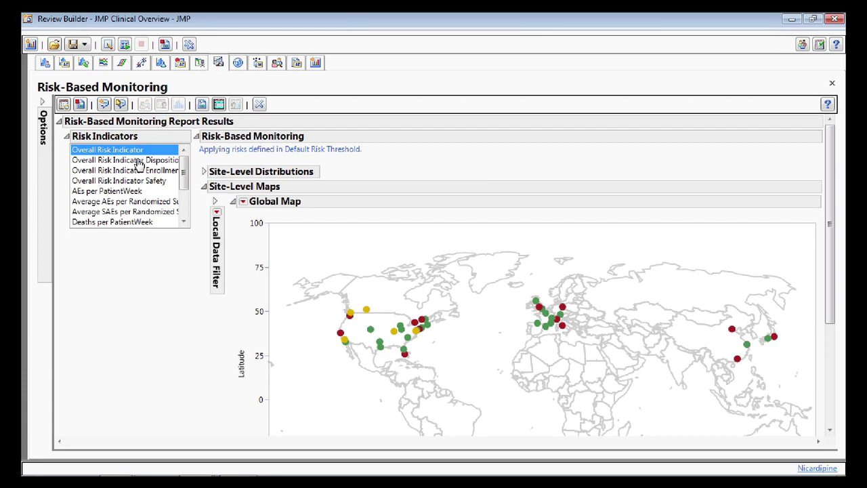
Map the disposition, enrollment and safety overall risk indicators by site
click(124, 160)
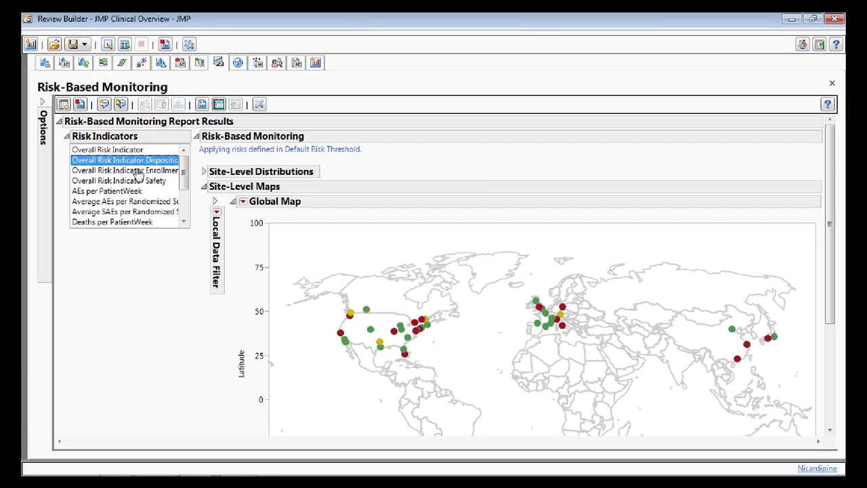
click(125, 171)
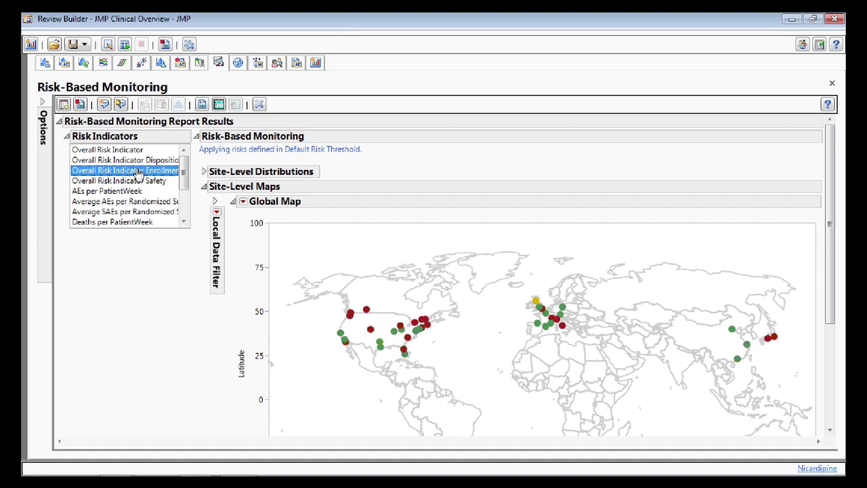
click(125, 181)
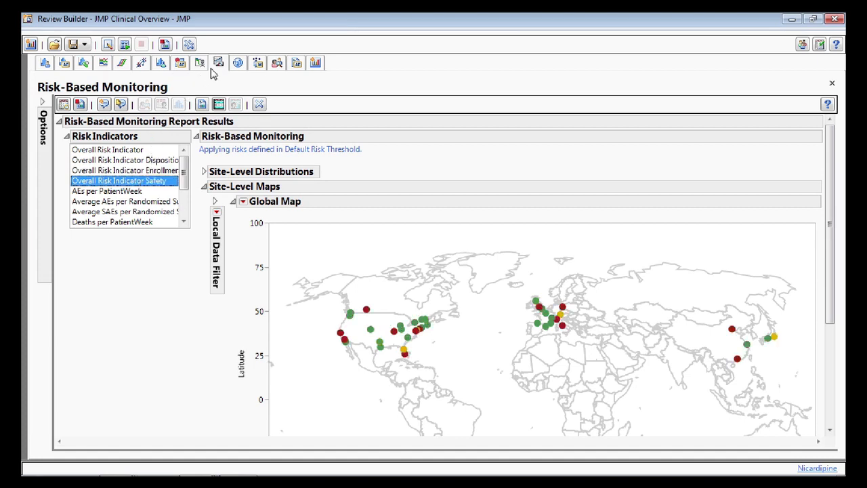
Show Digit Preference last-digit histograms for study site 16
click(238, 63)
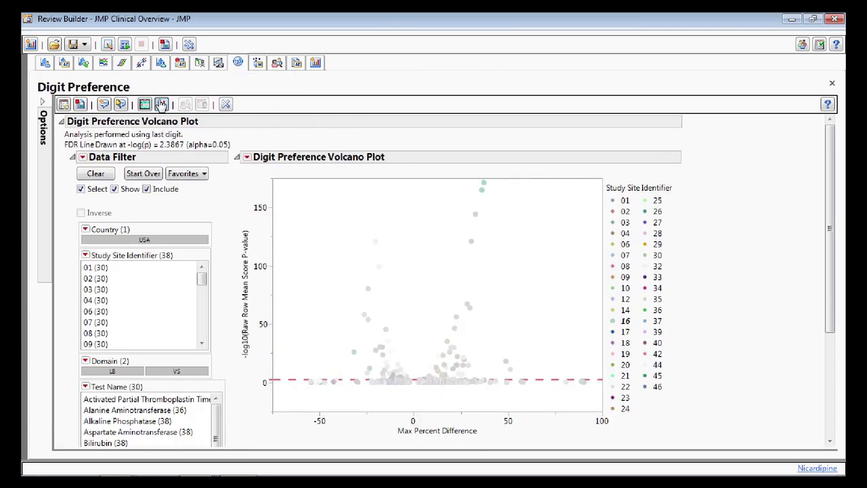
click(161, 103)
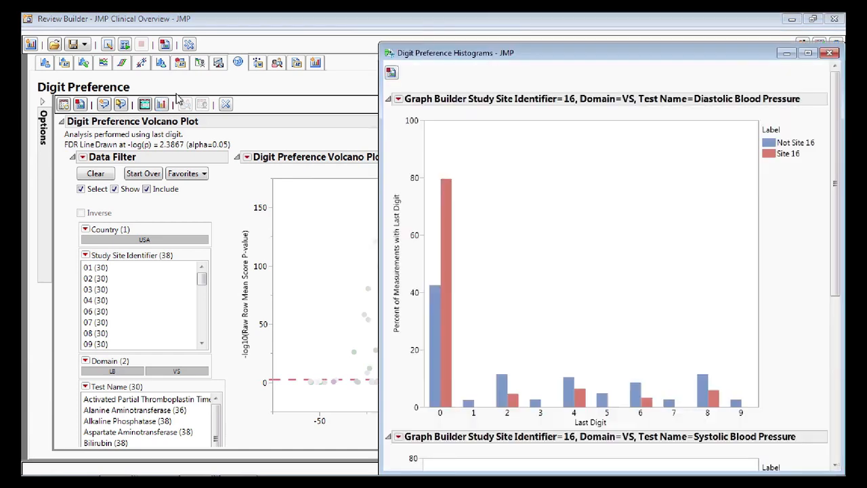